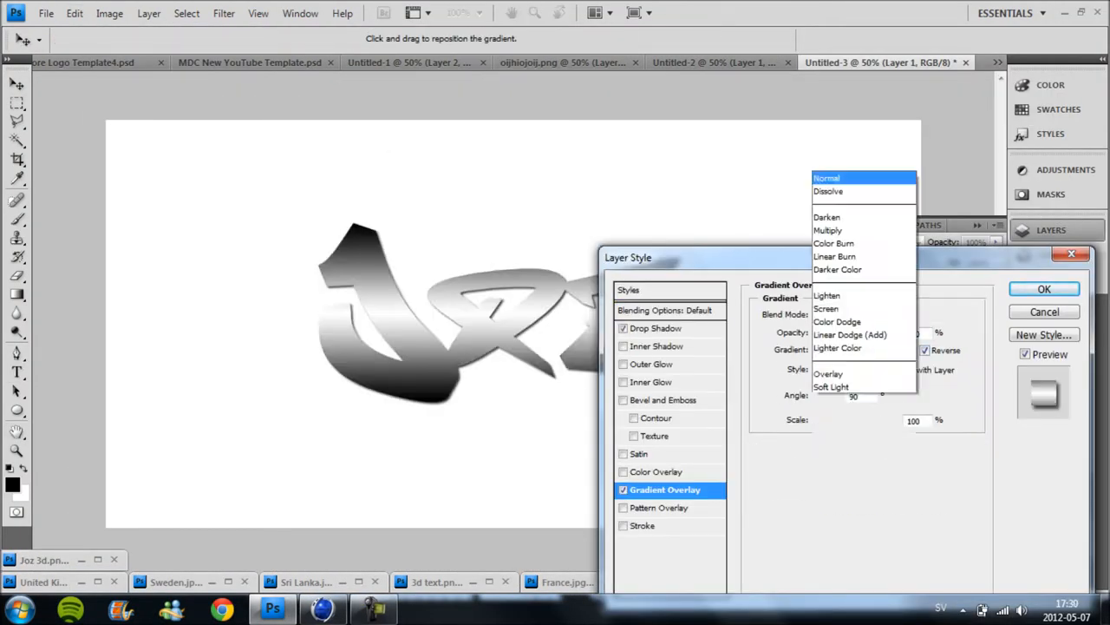
Apply the grey Gradient Overlay to the JOZ logo and enter the Planets resource folder
{"action": "left_click", "coordinate": [791, 475]}
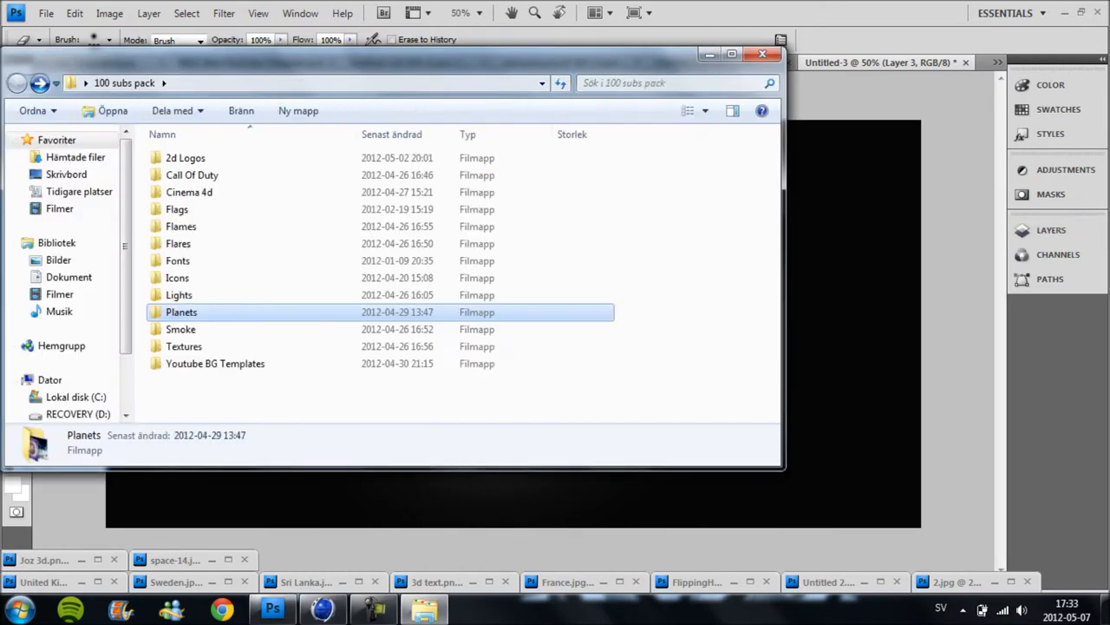
{"action": "double_click", "coordinate": [179, 295]}
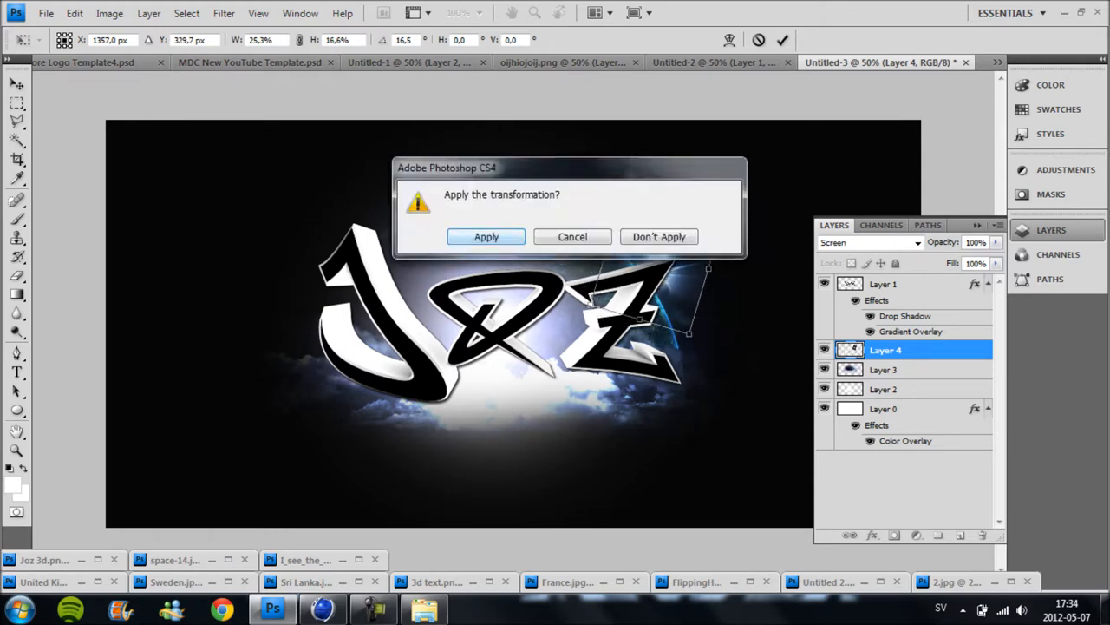
Position the blue planet glow behind the logo, then duplicate and rotate a second glow layer
{"action": "left_click", "coordinate": [486, 236]}
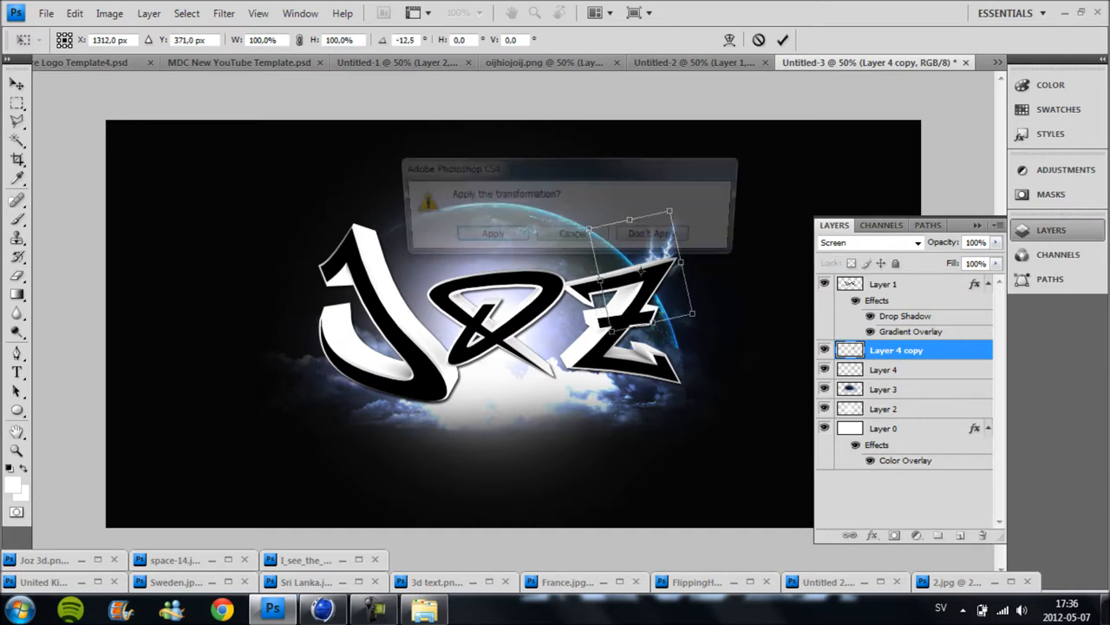
{"action": "left_click", "coordinate": [493, 233]}
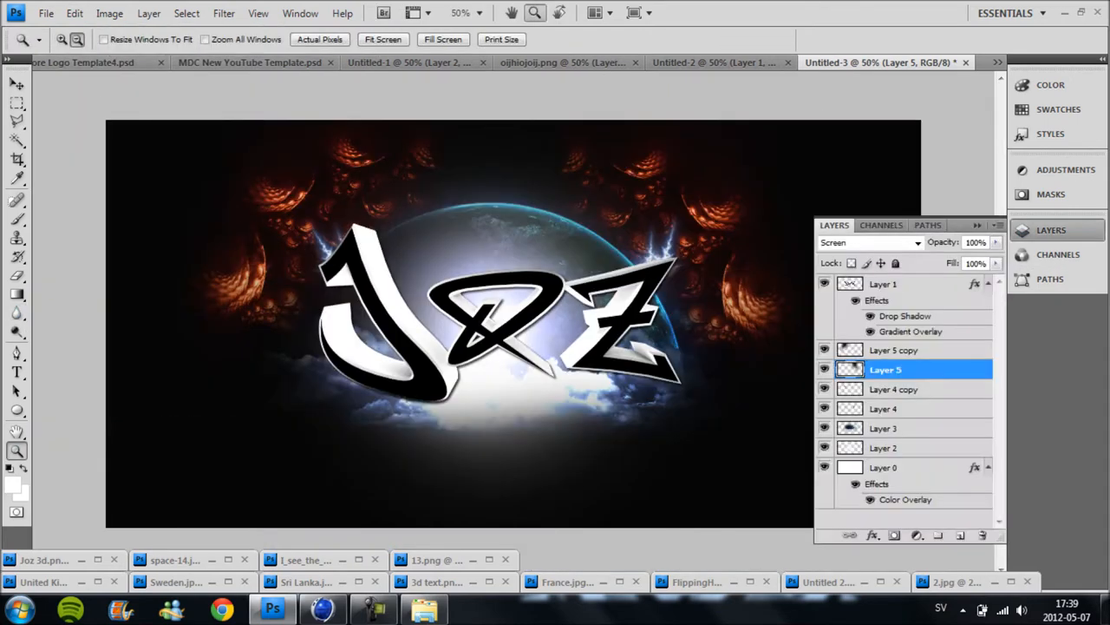
Give the fractal texture layer a grey Color Overlay through its Blending Options
{"action": "right_click", "coordinate": [885, 369]}
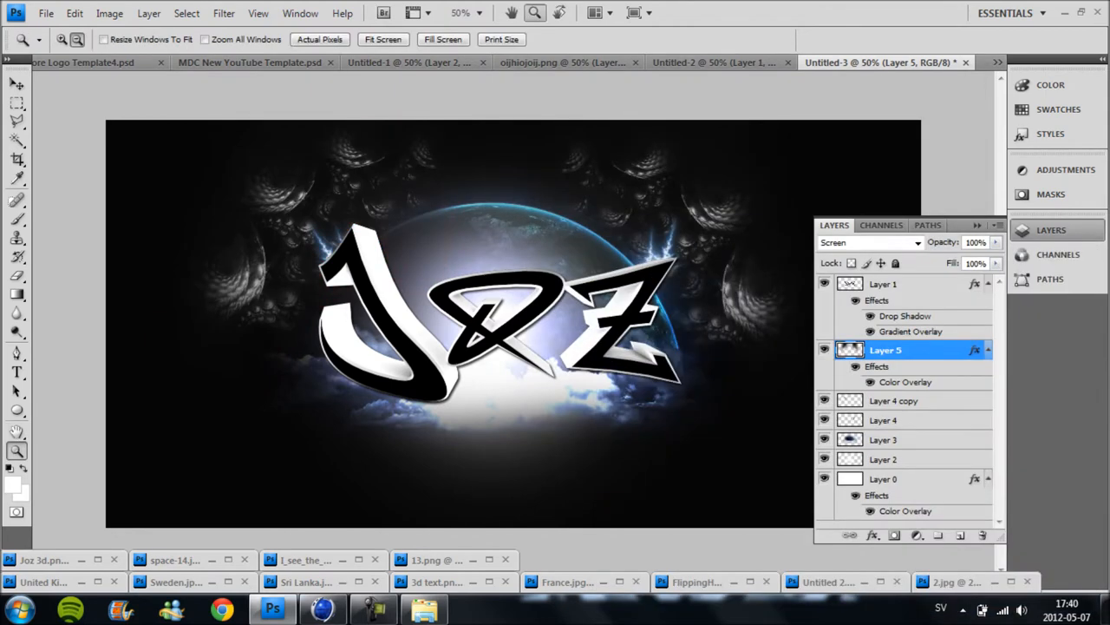
{"action": "left_click", "coordinate": [881, 440]}
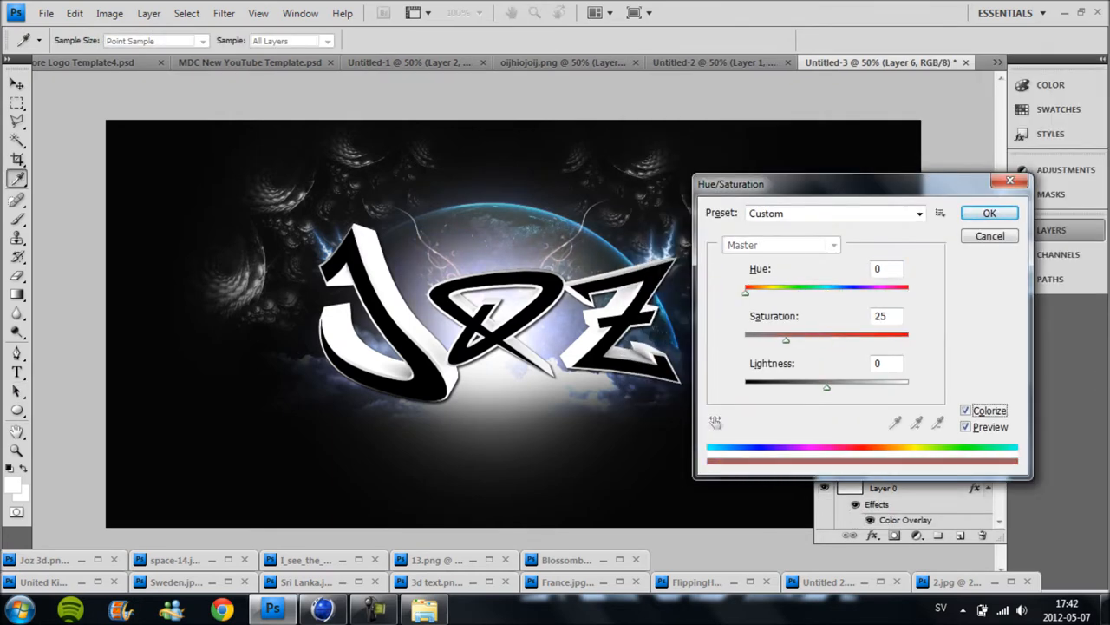
Colorize the lightning, add a Soft Light Gradient Map, and load the Blossombyfem light image
{"action": "left_click", "coordinate": [989, 212]}
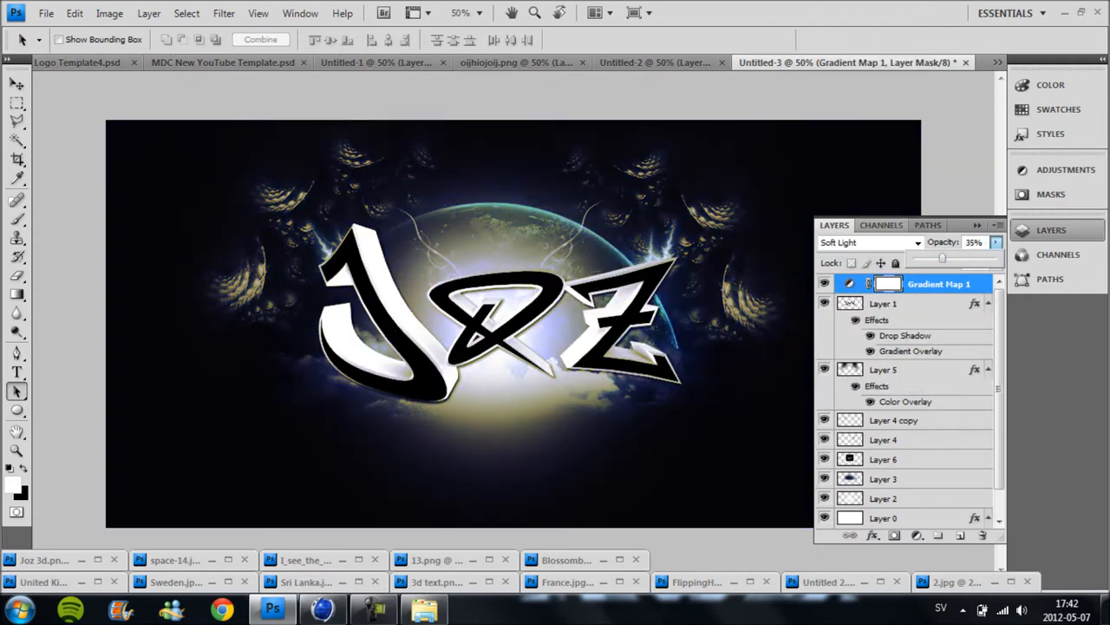
{"action": "left_click", "coordinate": [883, 302]}
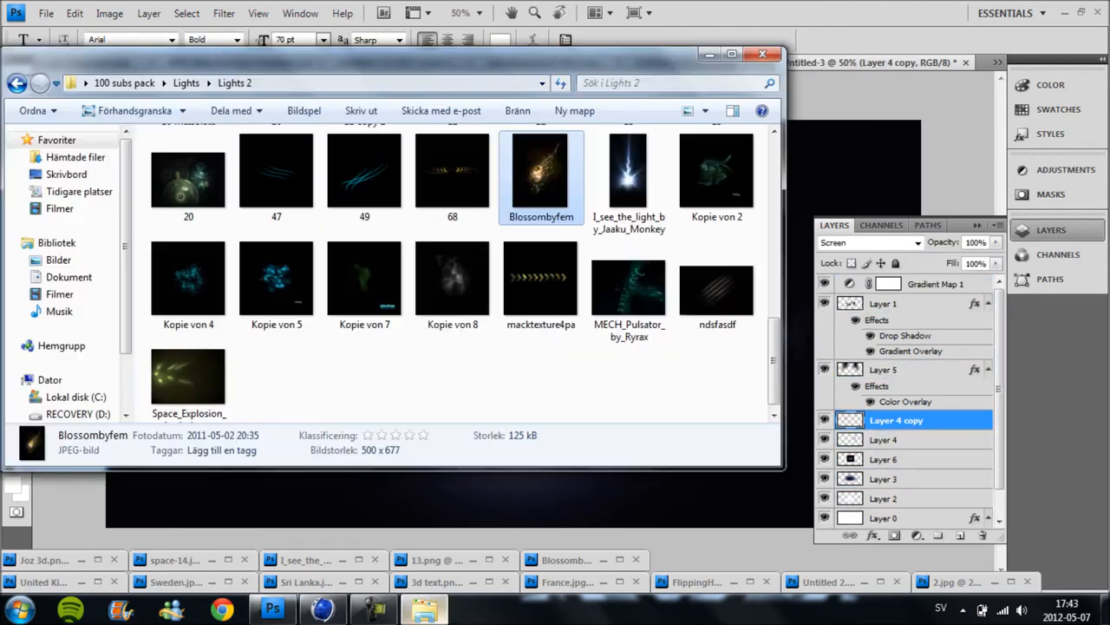
{"action": "double_click", "coordinate": [541, 174]}
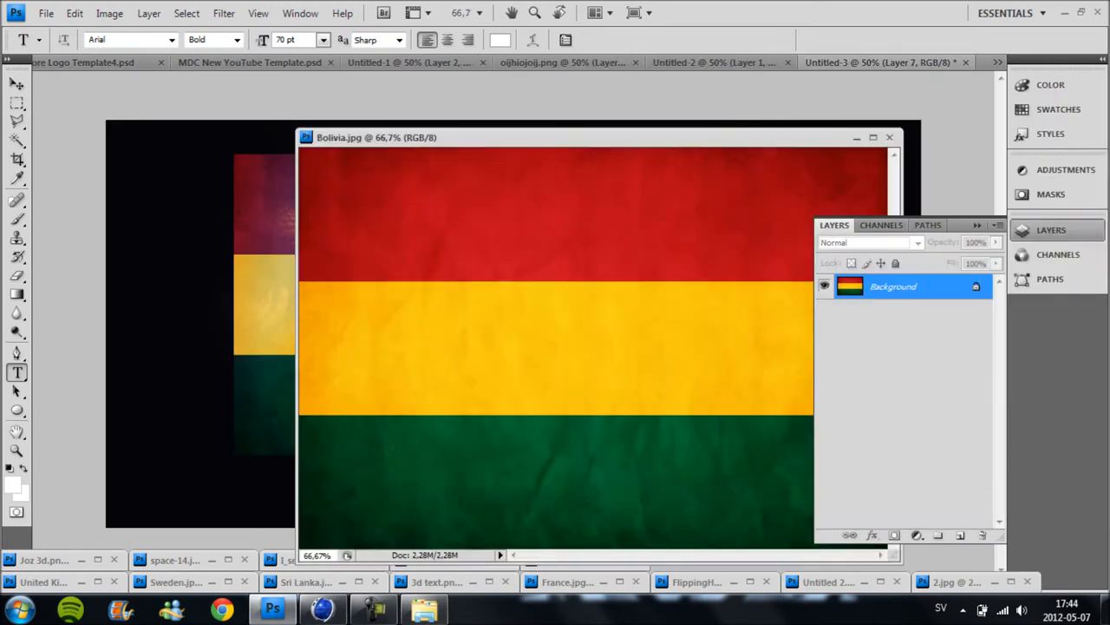
Drop Bolivia.jpg into the banner, turn the logo overlay white, and blend the flag at Overlay 51%
{"action": "left_click", "coordinate": [881, 63]}
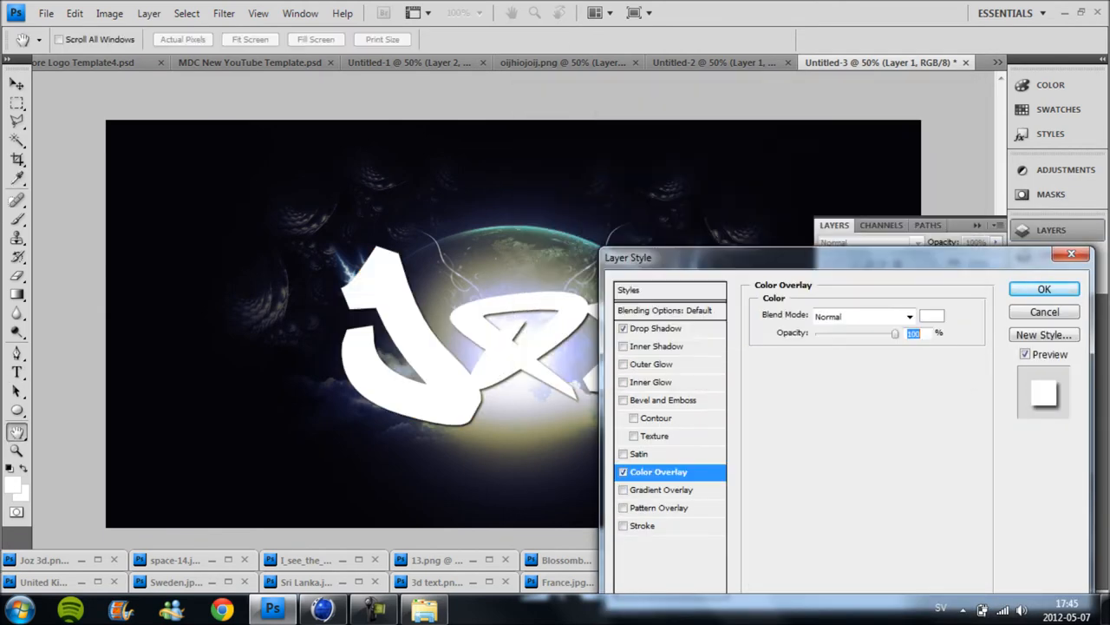
{"action": "left_click", "coordinate": [1044, 288]}
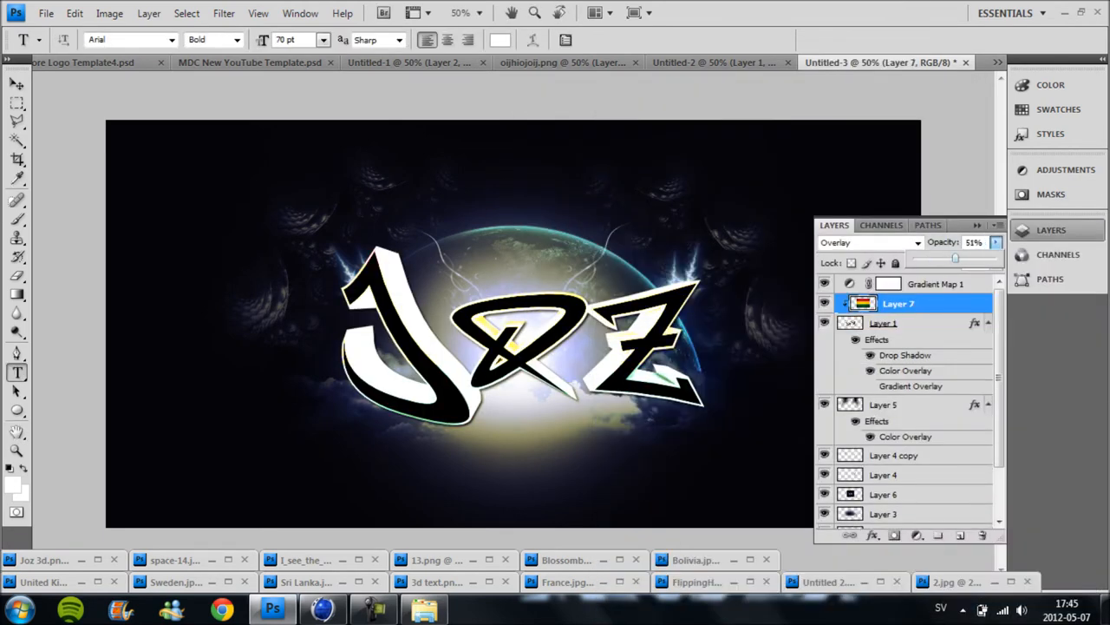
{"action": "left_click", "coordinate": [876, 62]}
{"action": "type", "text": "DESIGNED BY JOZ"}
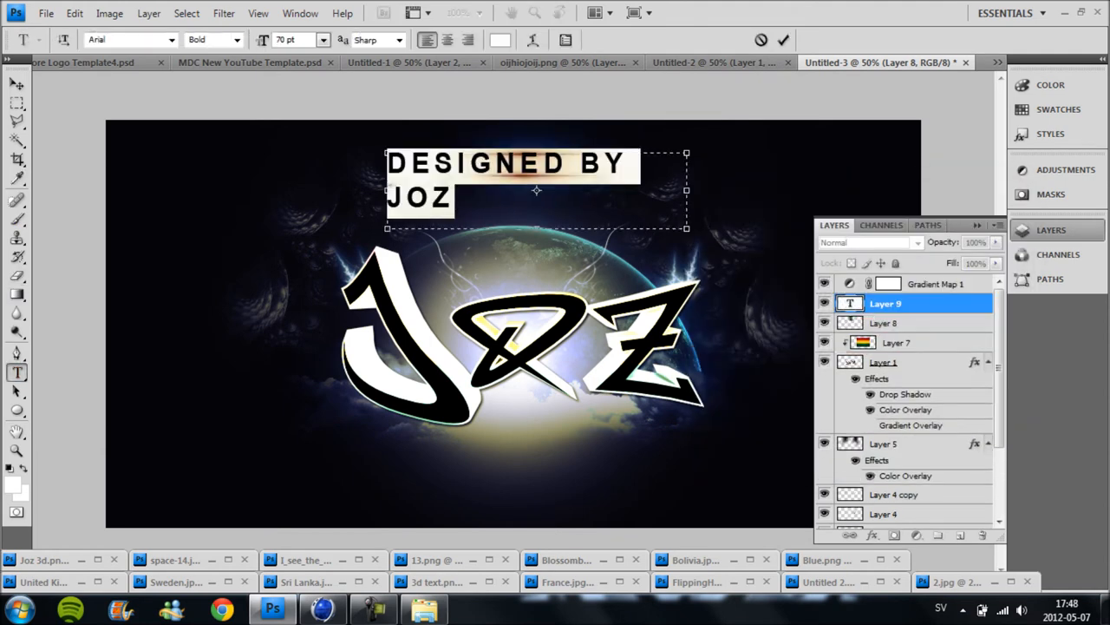
Commit the white 'DESIGNED BY JOZ' caption above the logo and pick a light image to add
{"action": "left_click", "coordinate": [130, 38]}
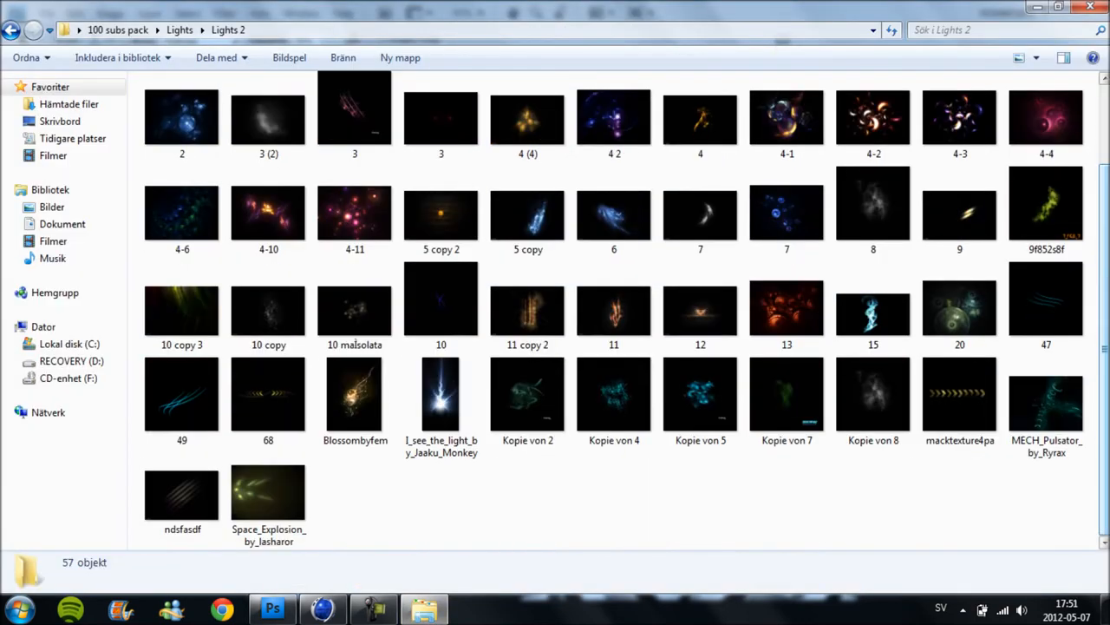
{"action": "left_click", "coordinate": [271, 607]}
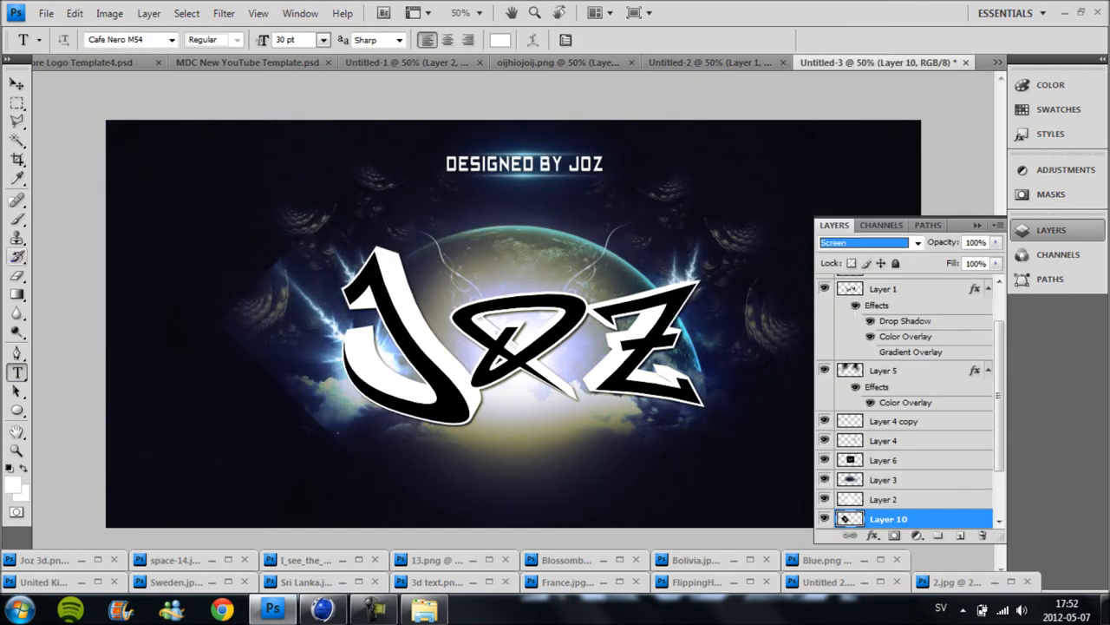
Duplicate the light layer for extra blue flares and select the orange lightning image to import
{"action": "left_click", "coordinate": [75, 14]}
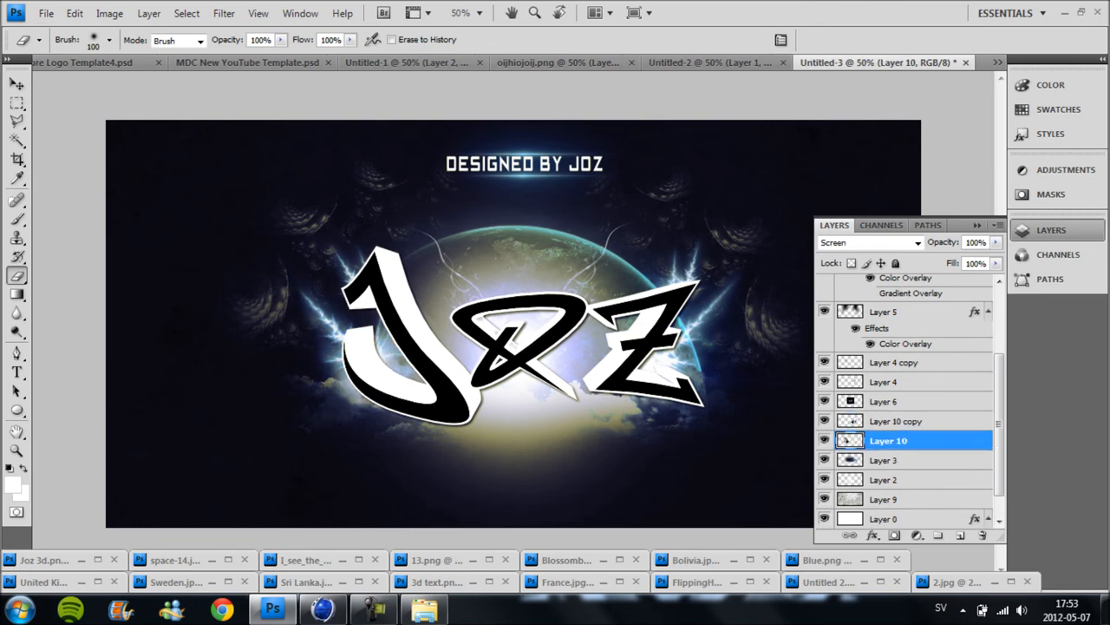
{"action": "right_click", "coordinate": [888, 441]}
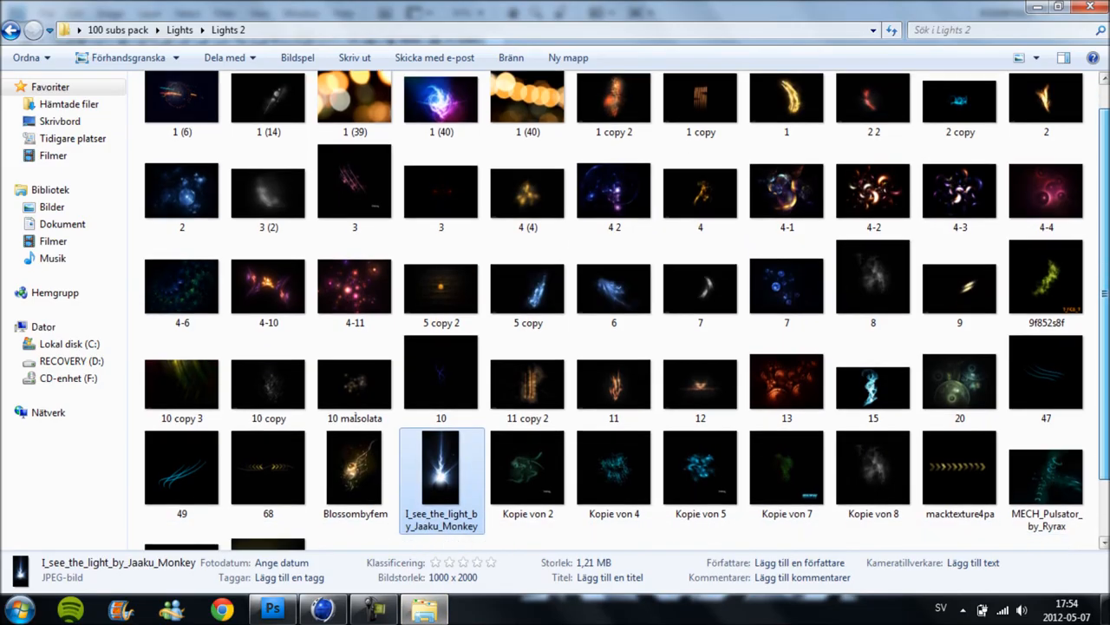
{"action": "left_click", "coordinate": [273, 611]}
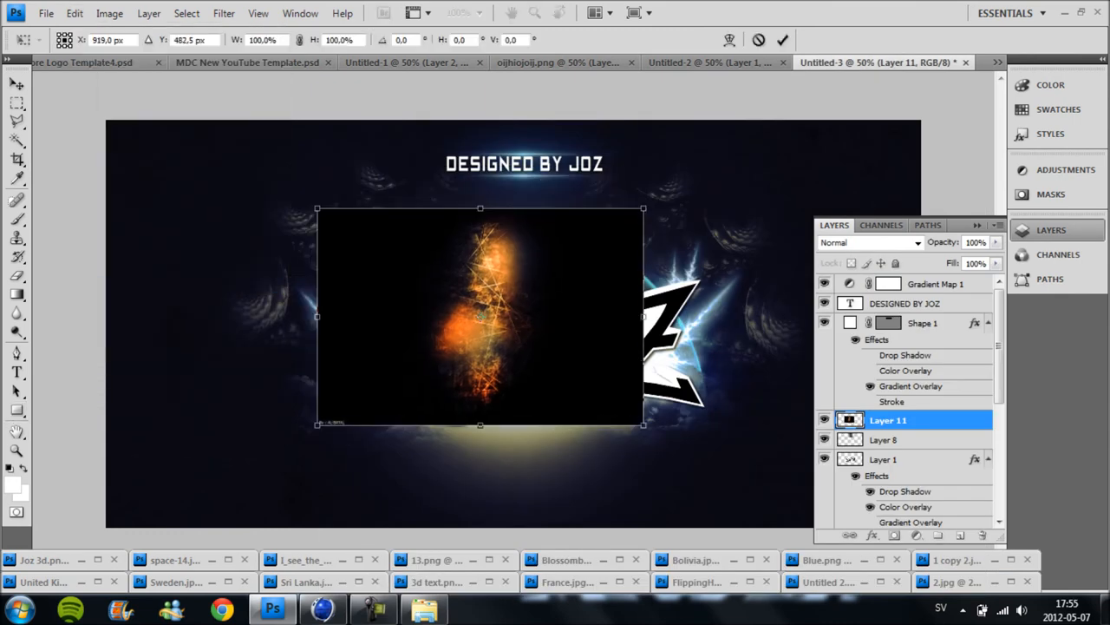